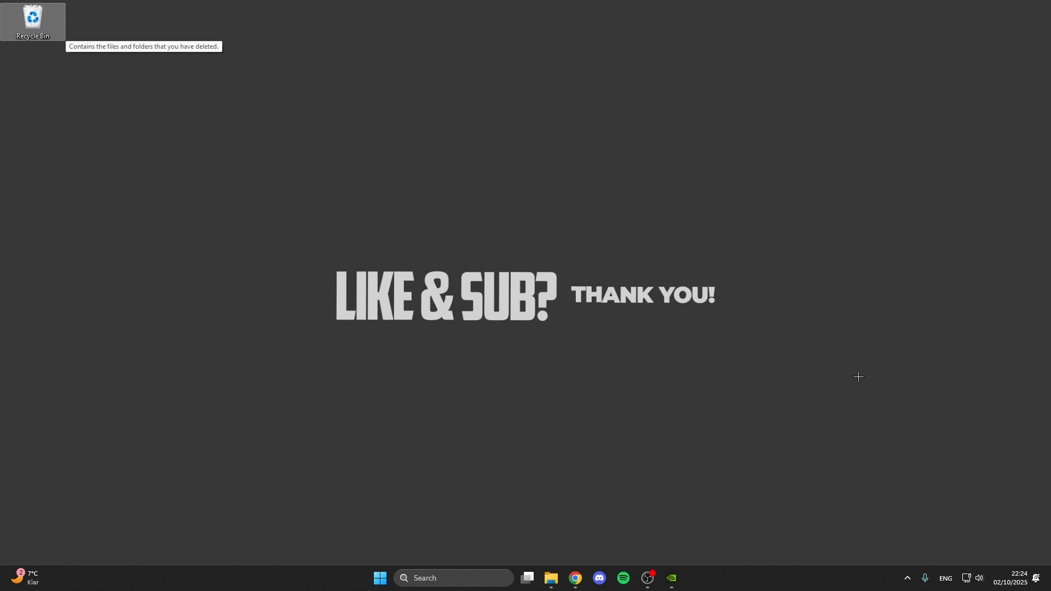
Step: Launch the NVIDIA App from the taskbar to reach its Drivers page
{"action": "left_click", "coordinate": [454, 578]}
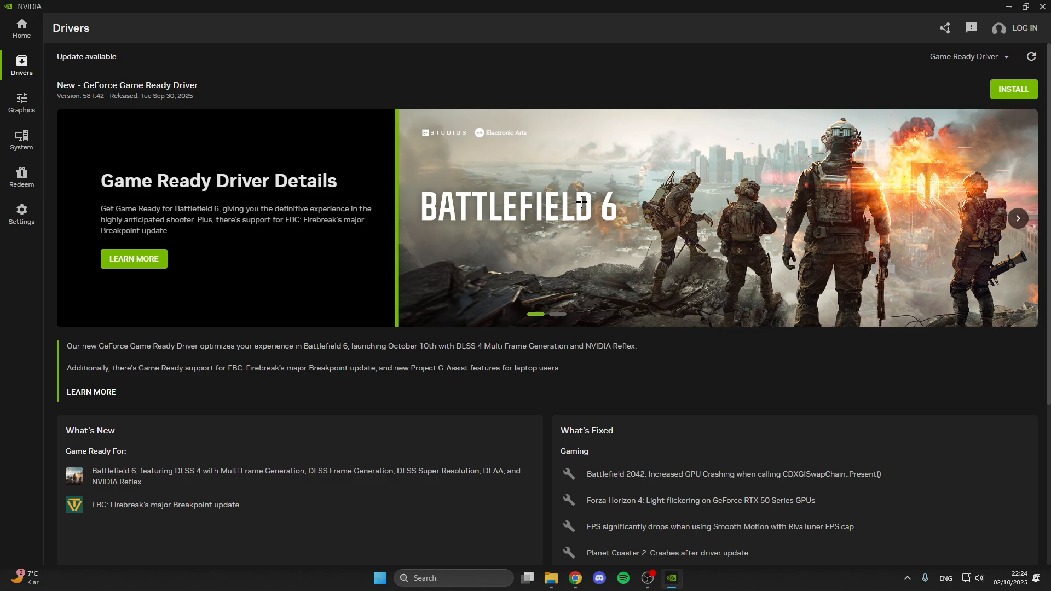
{"action": "left_click", "coordinate": [1017, 218]}
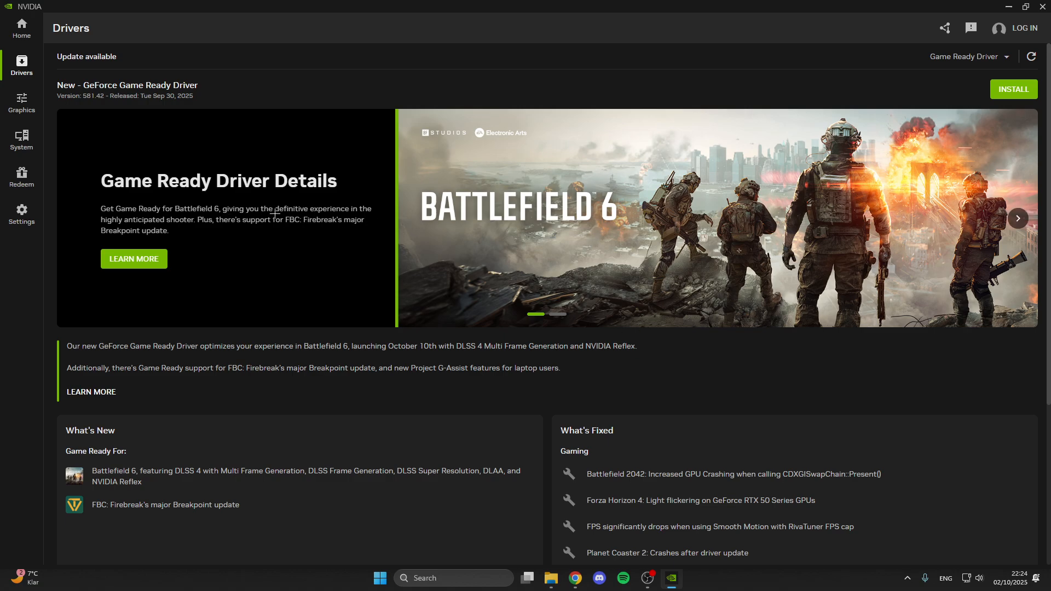
{"action": "mouse_move", "coordinate": [265, 253]}
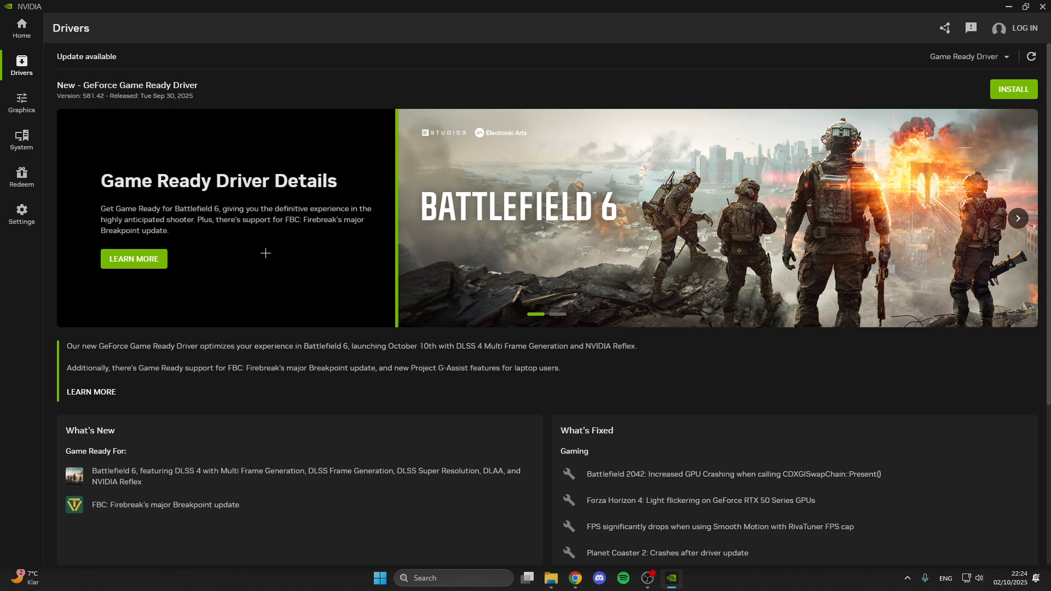
{"action": "mouse_move", "coordinate": [252, 238]}
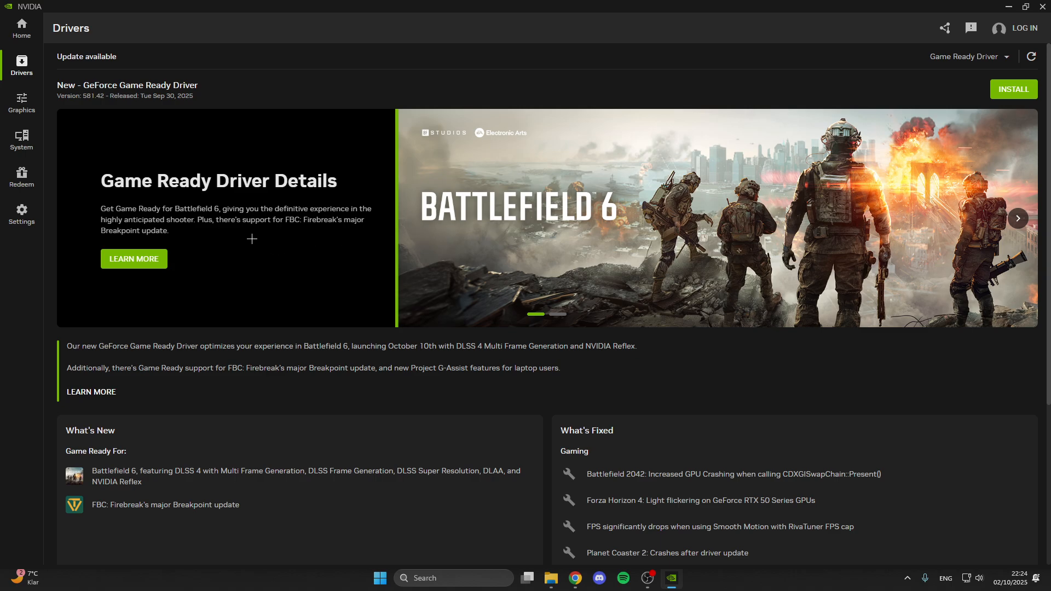
{"action": "mouse_move", "coordinate": [1031, 124]}
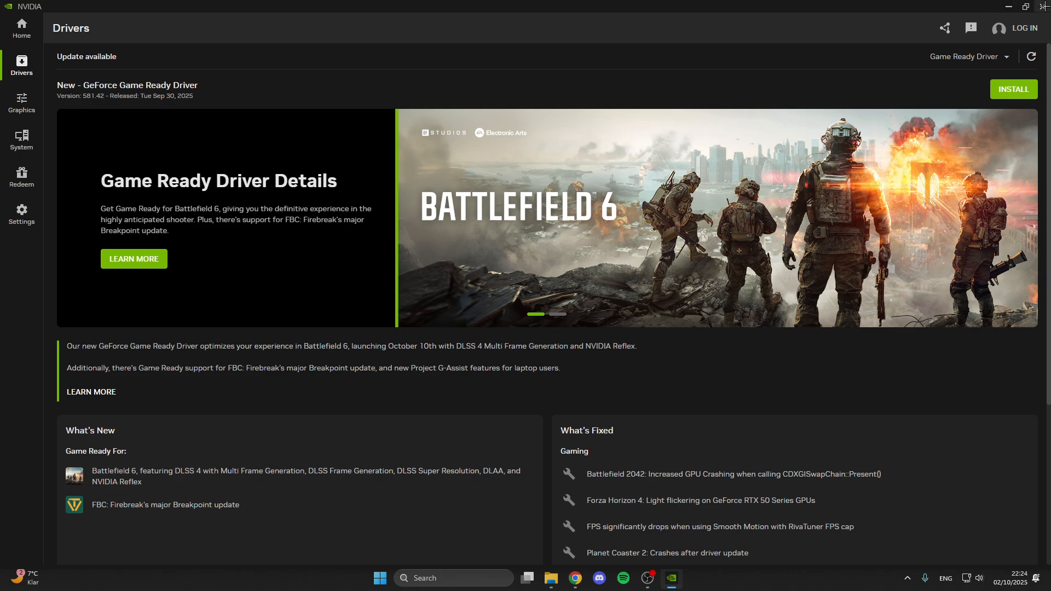
{"action": "left_click", "coordinate": [1043, 7]}
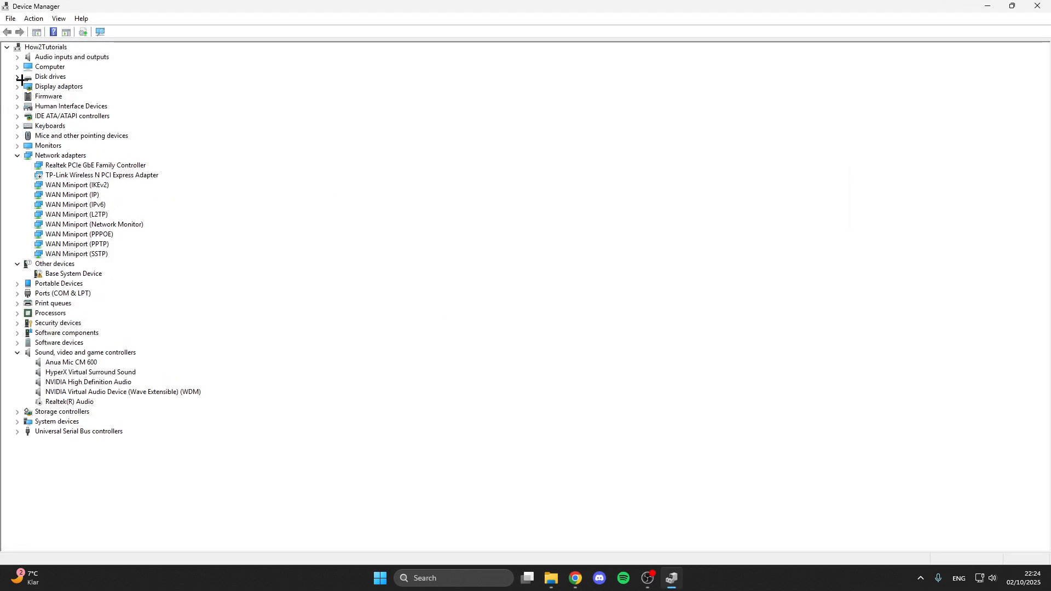
Step: Expand the Disk drives, Display adaptors and Processors categories
{"action": "left_click", "coordinate": [16, 77]}
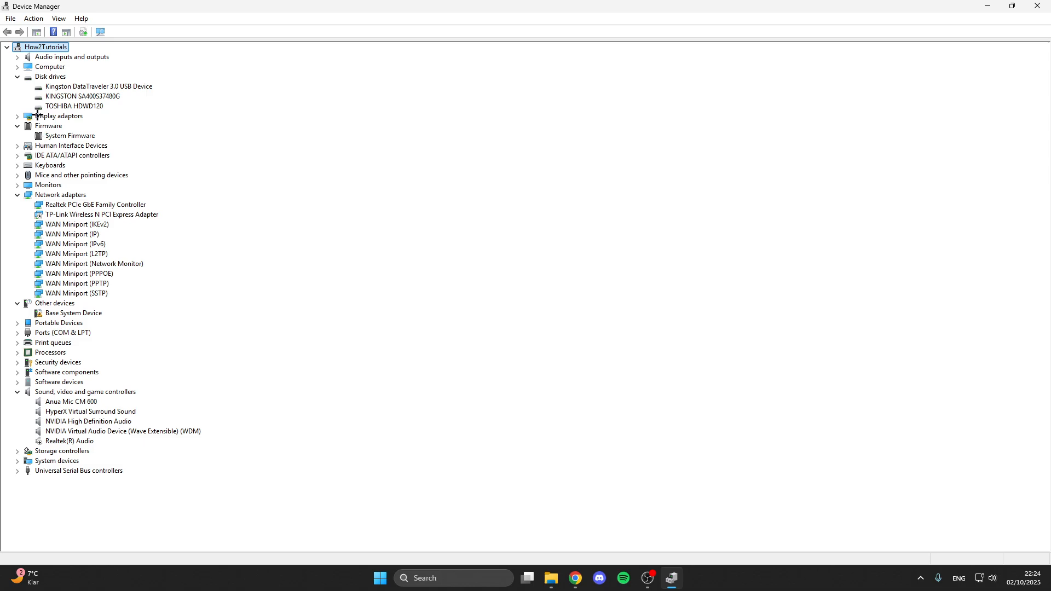
{"action": "left_click", "coordinate": [16, 116]}
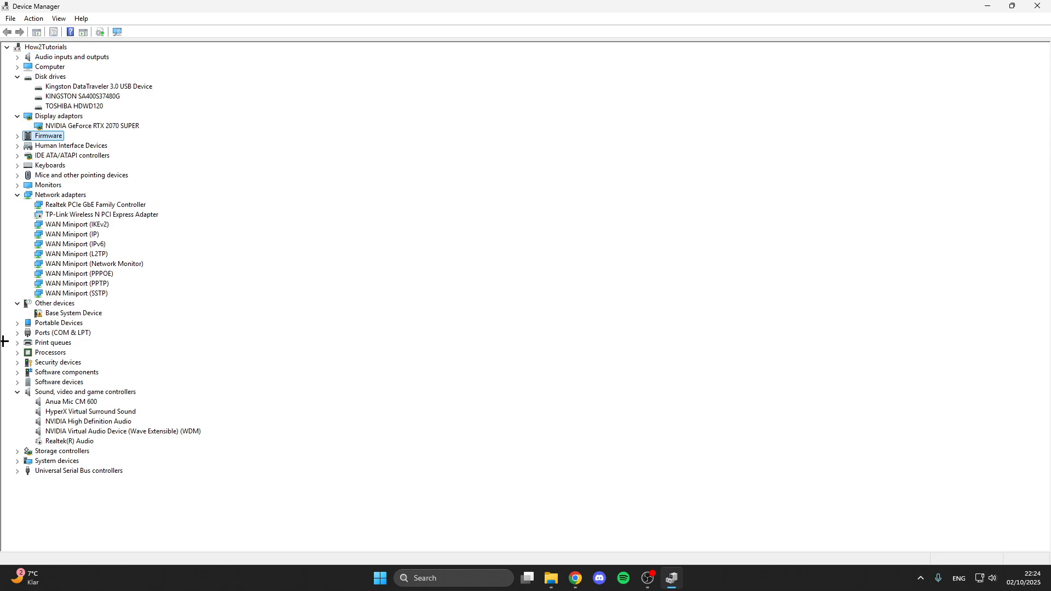
{"action": "left_click", "coordinate": [92, 124]}
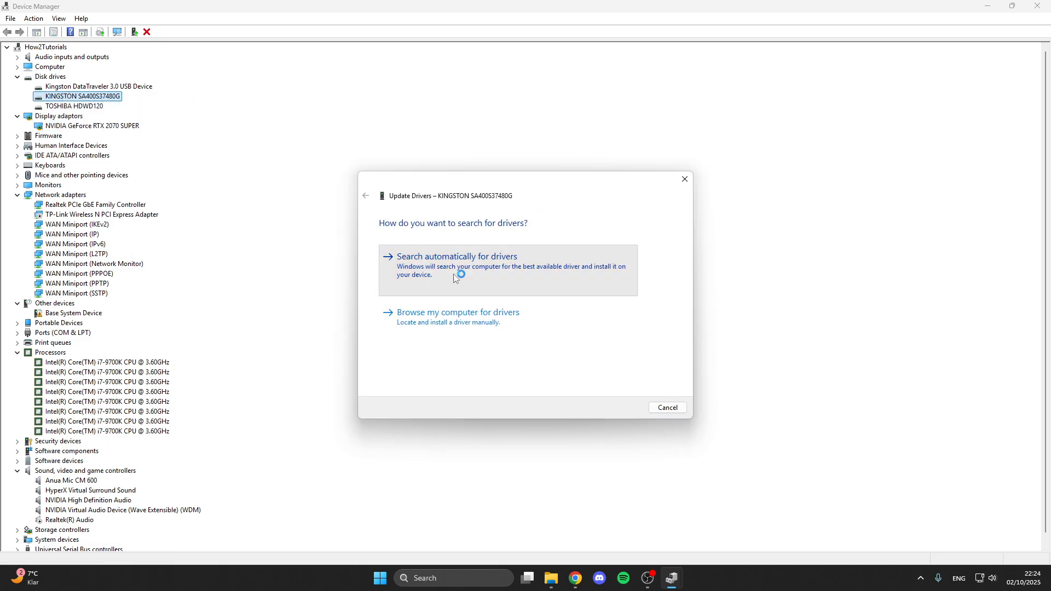
Step: Search automatically for a newer Kingston SA400S37480G driver and dismiss the 'best driver already installed' result
{"action": "left_click", "coordinate": [456, 256]}
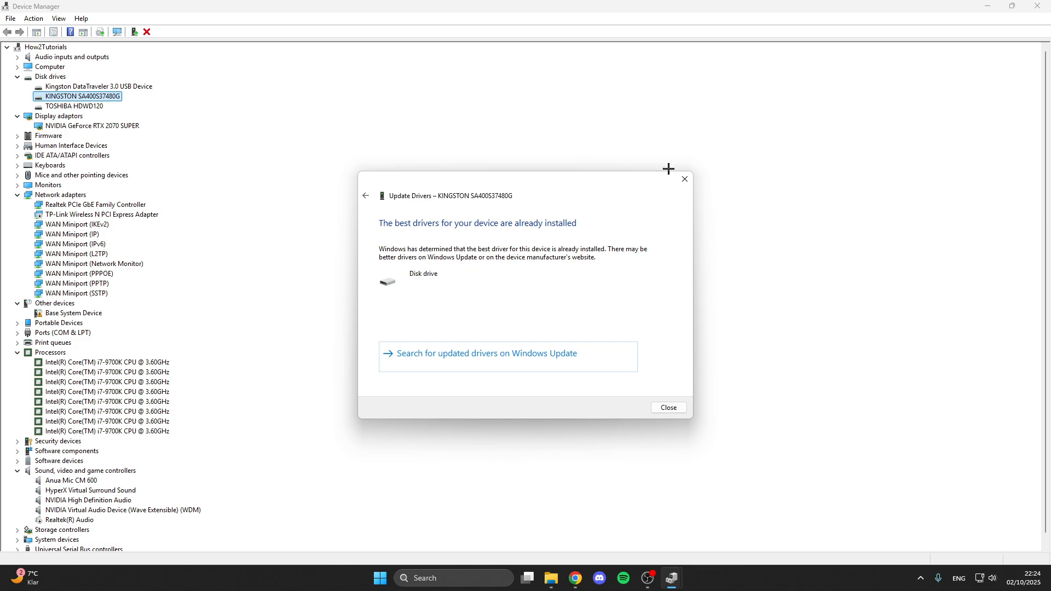
{"action": "left_click", "coordinate": [668, 407]}
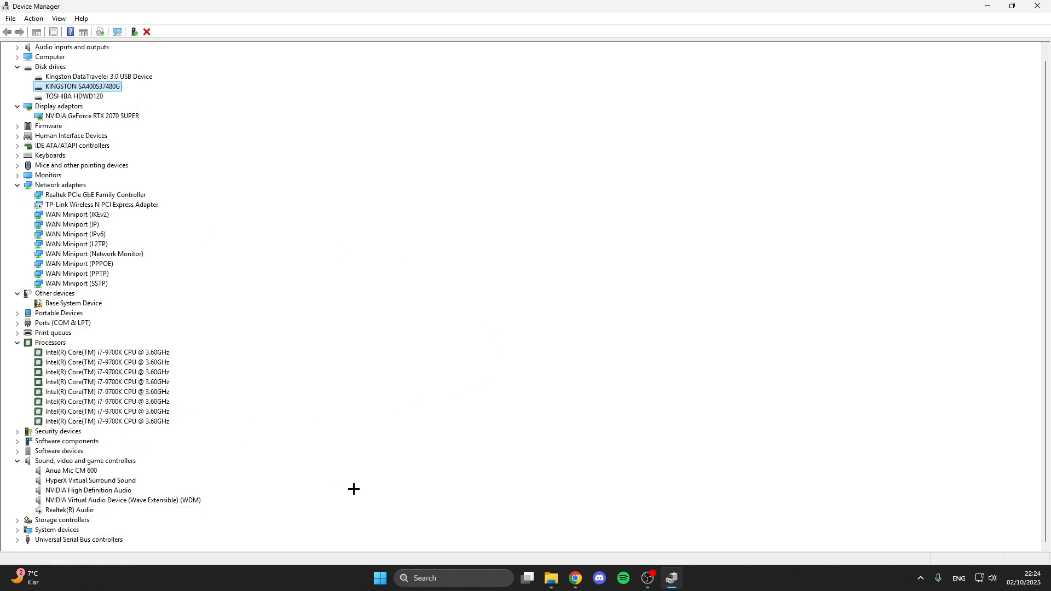
Step: Show the Update driver / Enable device options for the Realtek(R) Audio device
{"action": "left_click", "coordinate": [69, 510]}
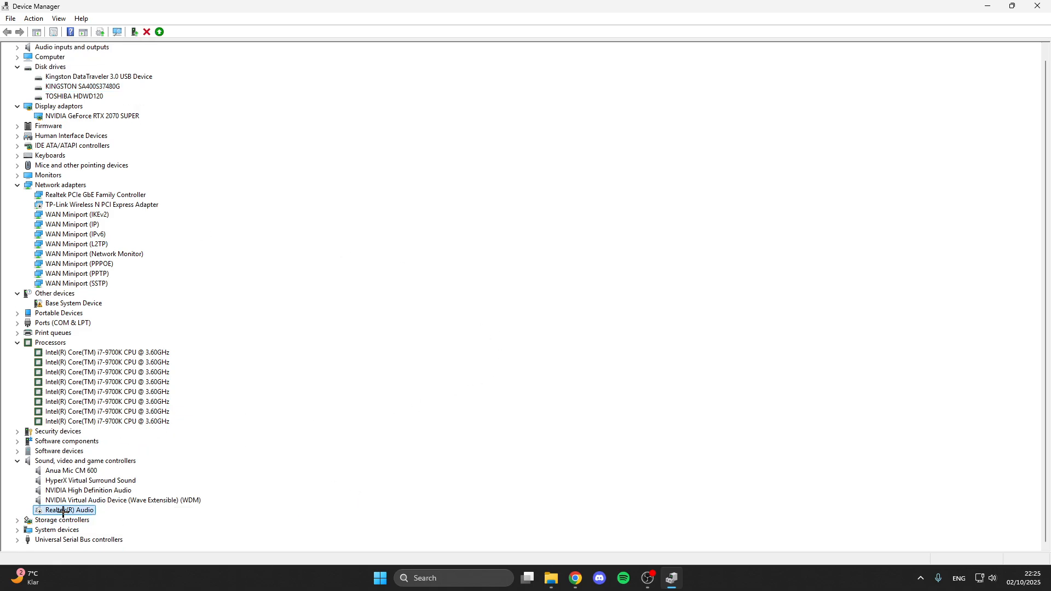
{"action": "right_click", "coordinate": [67, 511]}
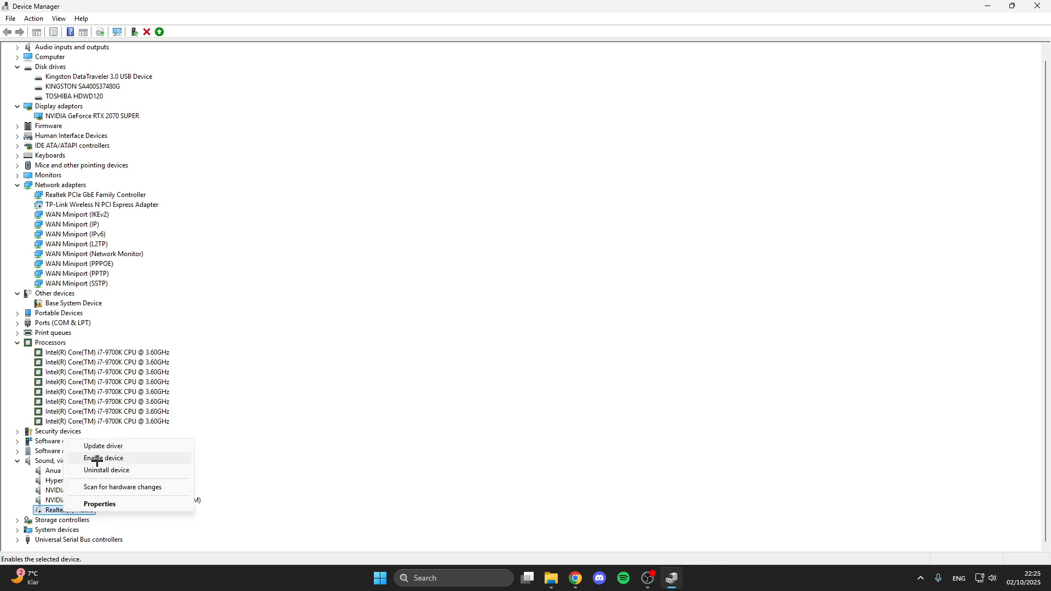
{"action": "mouse_move", "coordinate": [94, 464]}
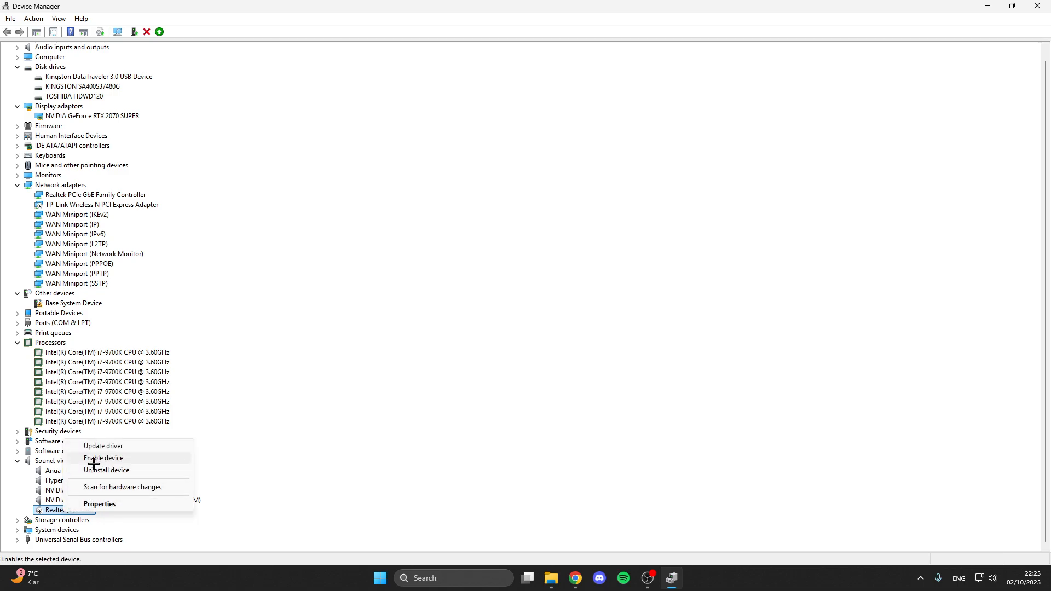
{"action": "mouse_move", "coordinate": [106, 470]}
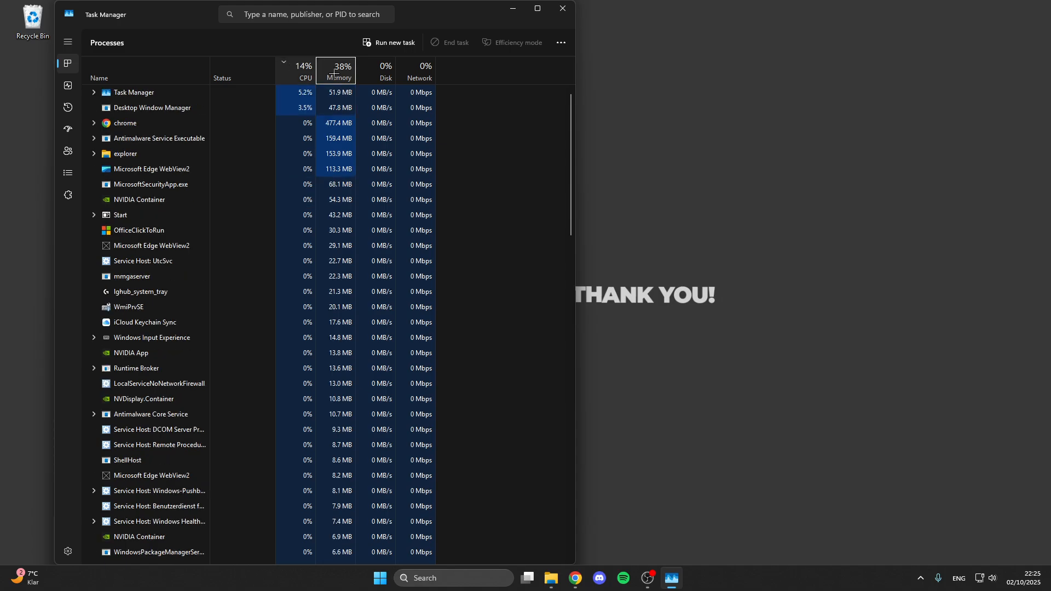
Step: Rank processes by Memory and show End task options for the heaviest background process
{"action": "left_click", "coordinate": [340, 70]}
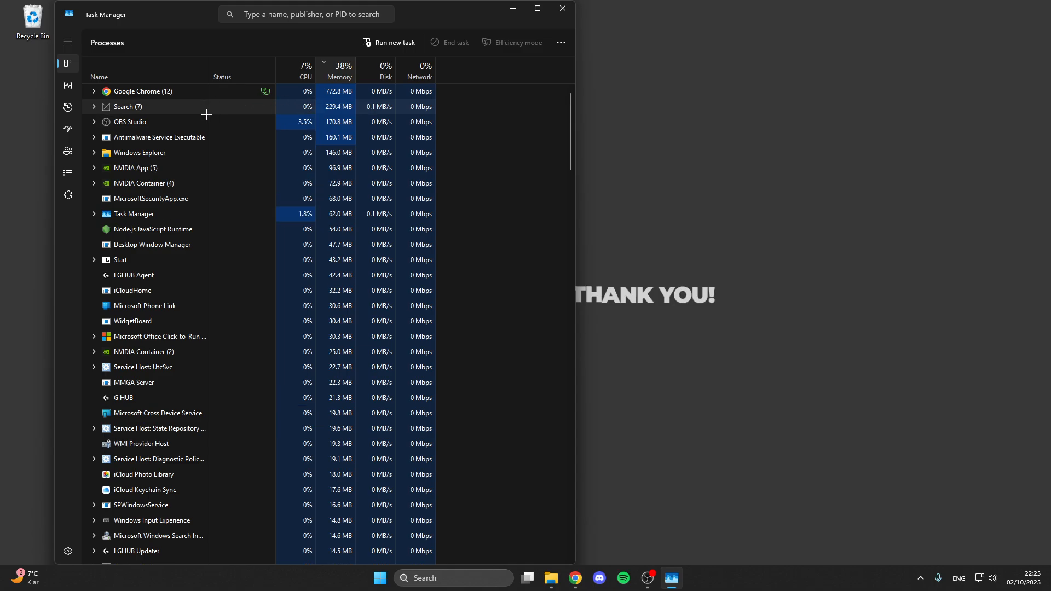
{"action": "right_click", "coordinate": [129, 121]}
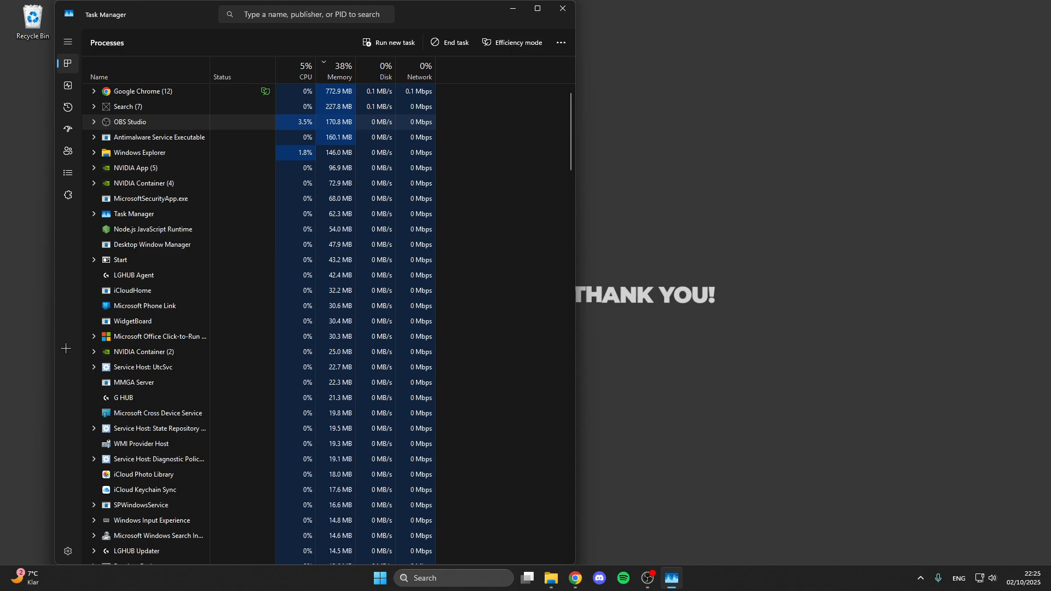
{"action": "mouse_move", "coordinate": [67, 130]}
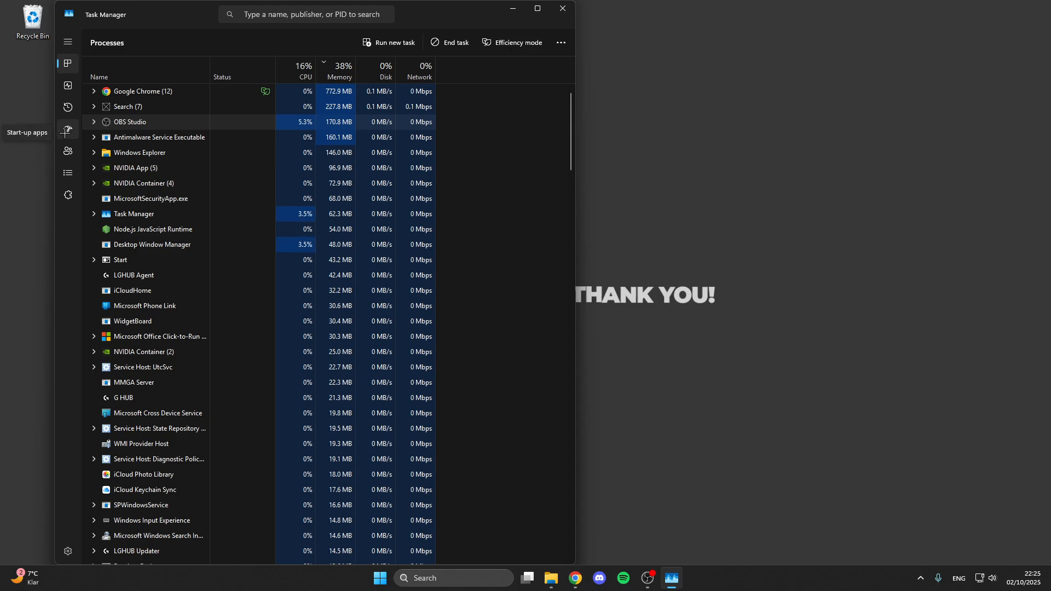
Step: Review the Start-up apps list, check Spotify's Enable/Disable options, then close Task Manager
{"action": "left_click", "coordinate": [68, 129]}
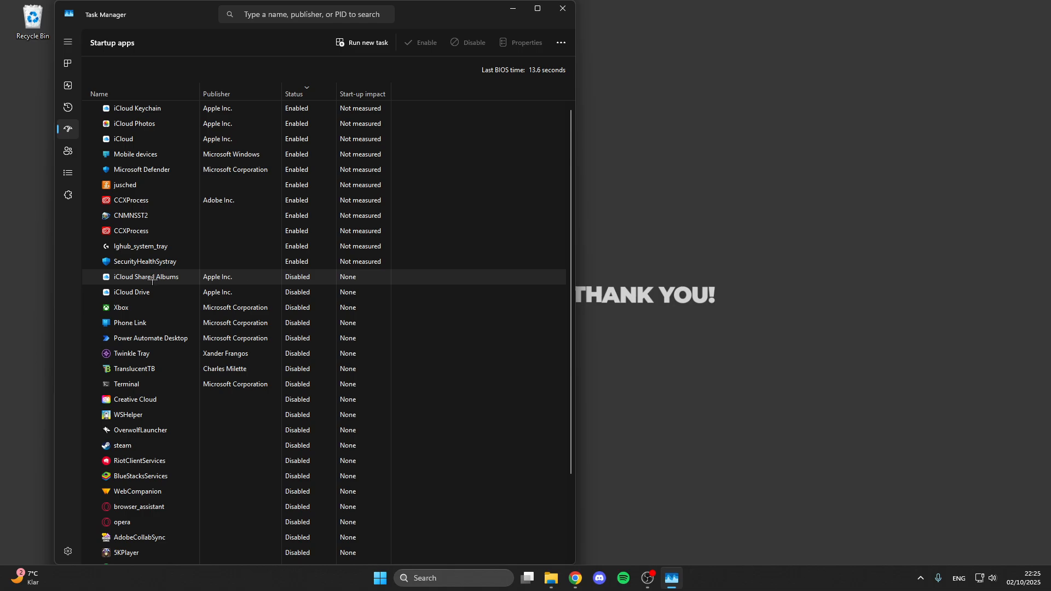
{"action": "scroll", "scroll_direction": "down", "scroll_amount": 3}
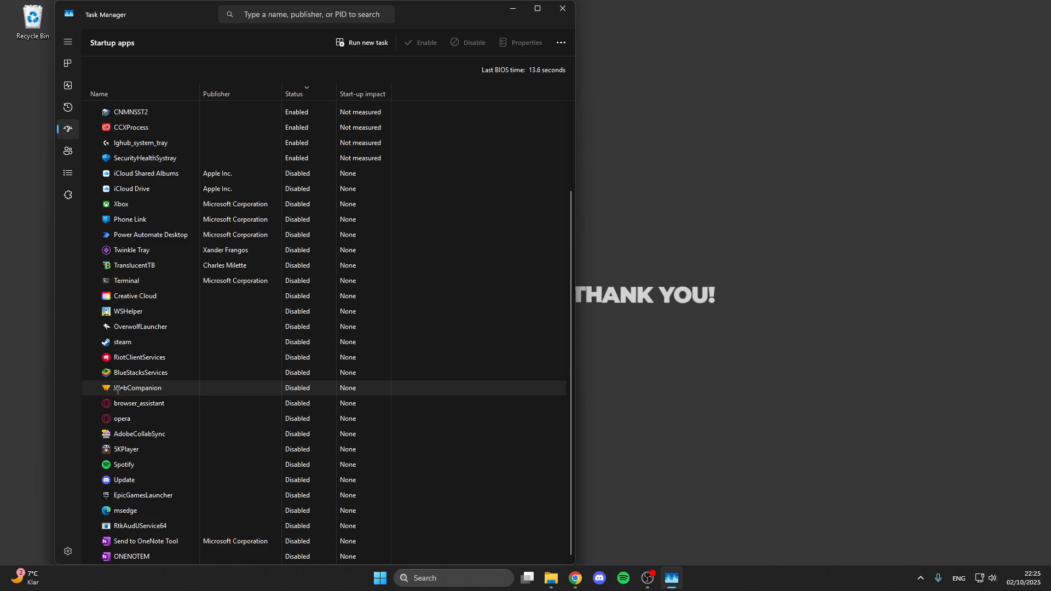
{"action": "mouse_move", "coordinate": [278, 387]}
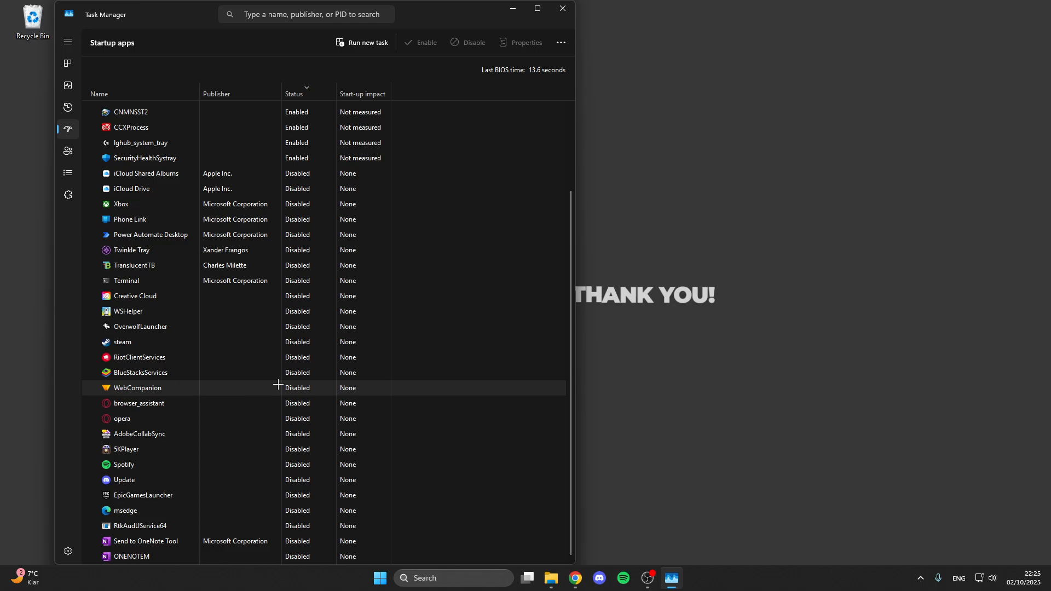
{"action": "mouse_move", "coordinate": [270, 388]}
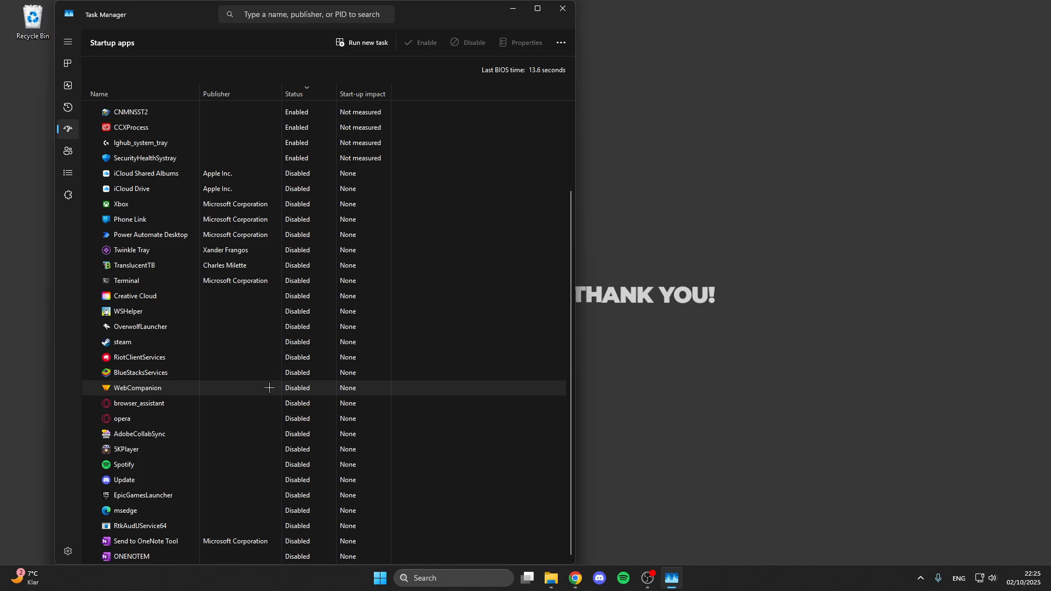
{"action": "right_click", "coordinate": [123, 464]}
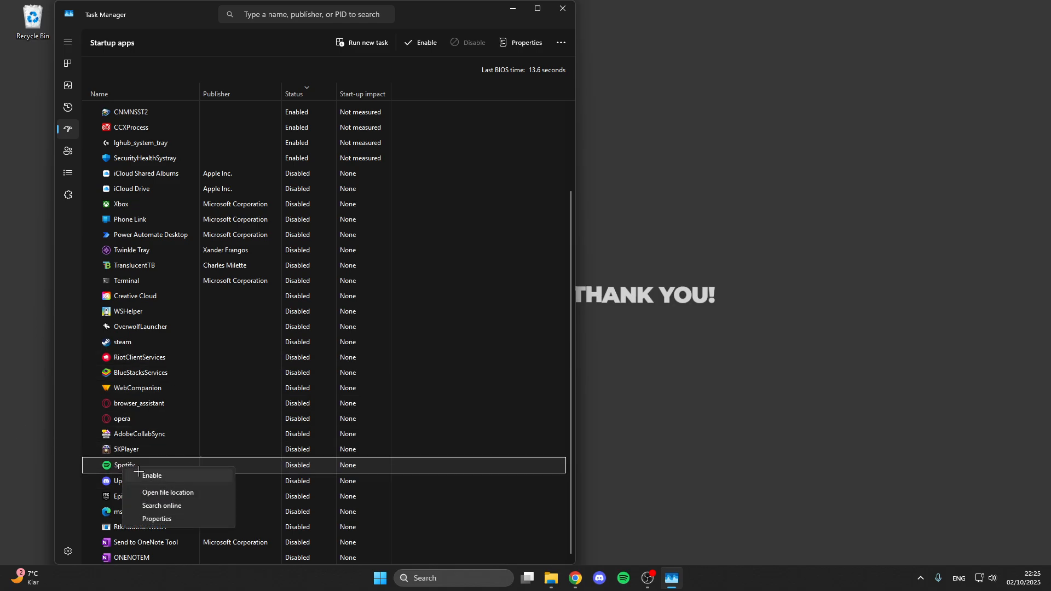
{"action": "mouse_move", "coordinate": [153, 475]}
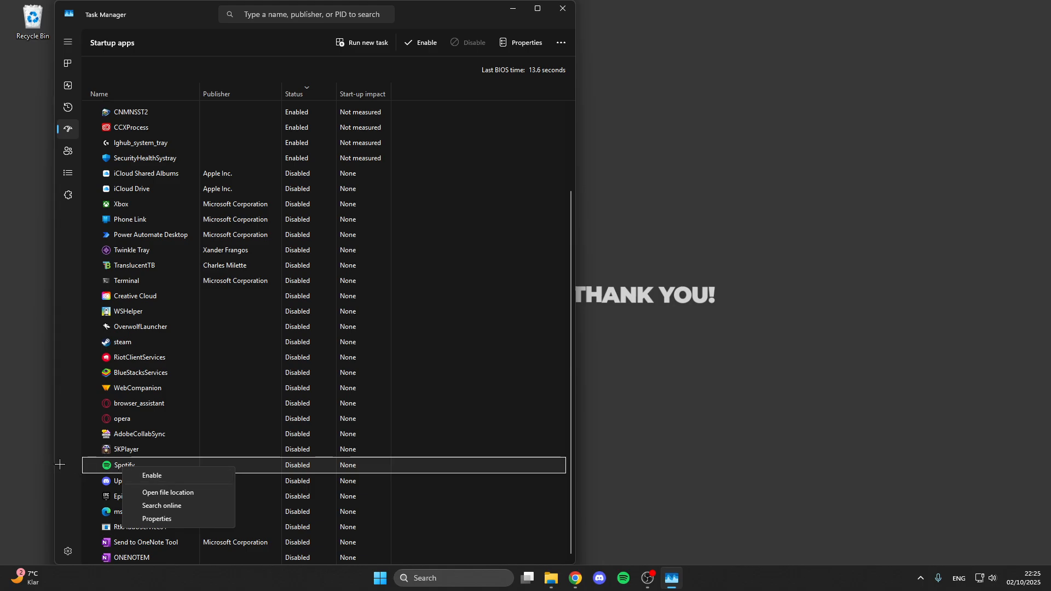
{"action": "left_click", "coordinate": [562, 7]}
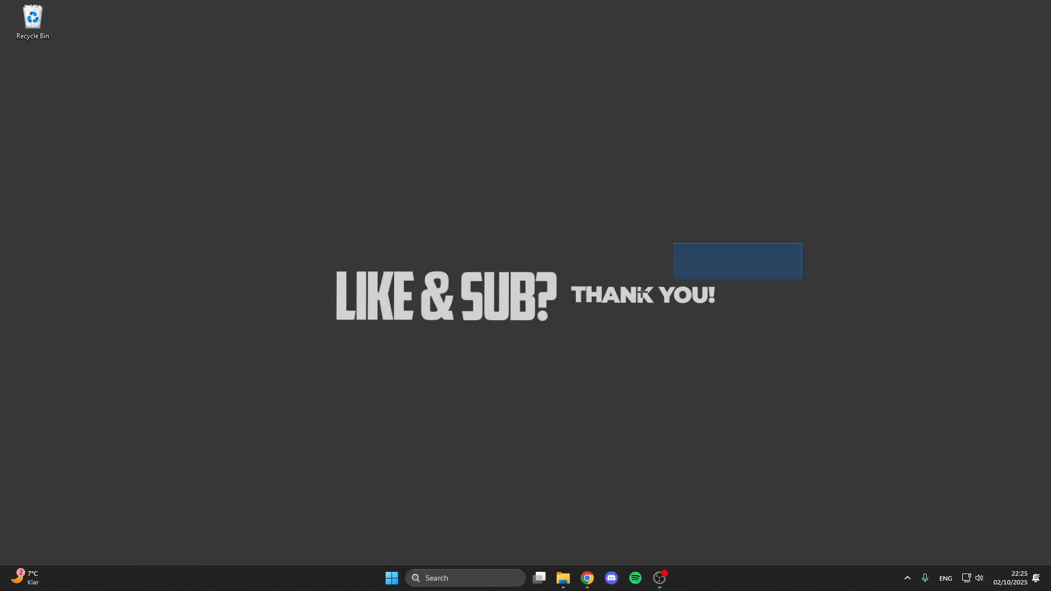